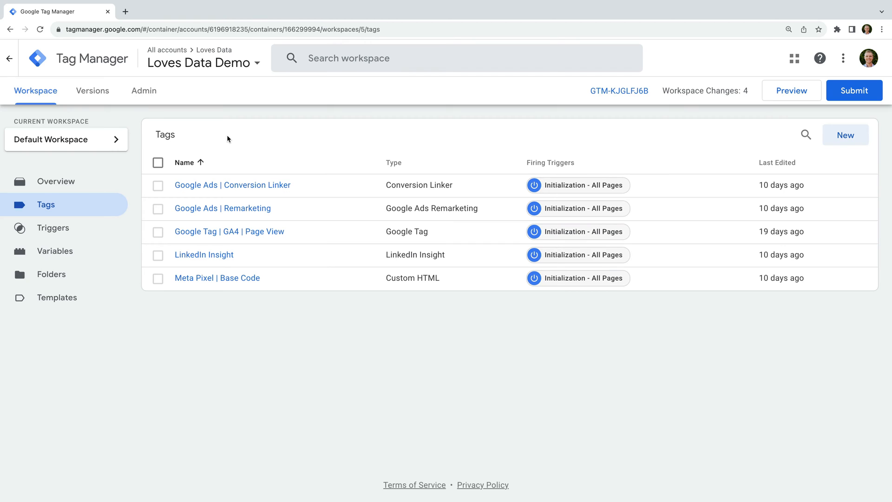
{"action": "mouse_move", "coordinate": [245, 207]}
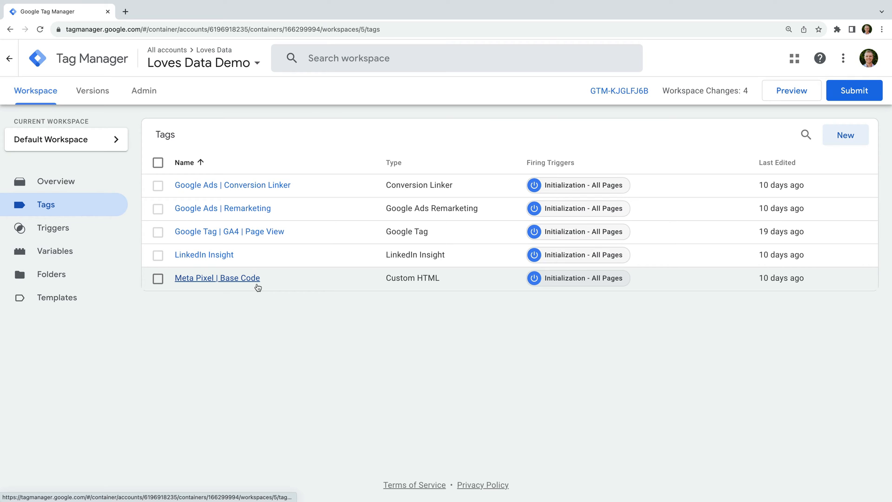
{"action": "mouse_move", "coordinate": [238, 195]}
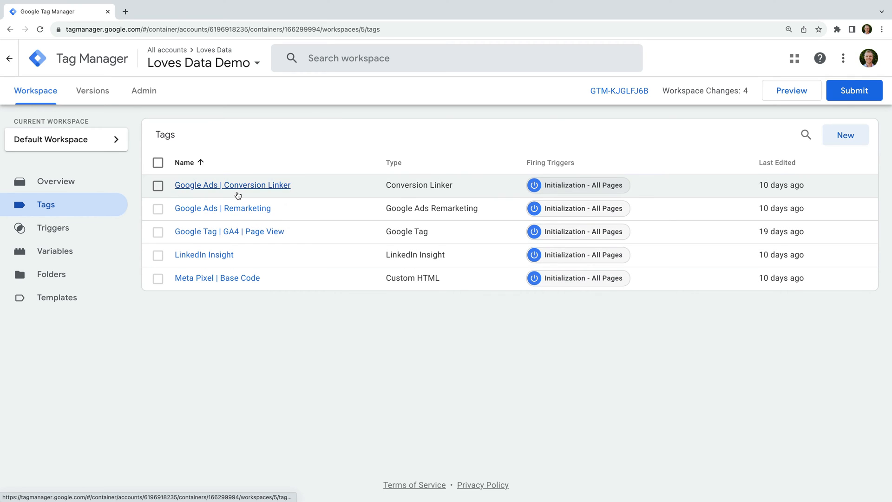
{"action": "mouse_move", "coordinate": [236, 217]}
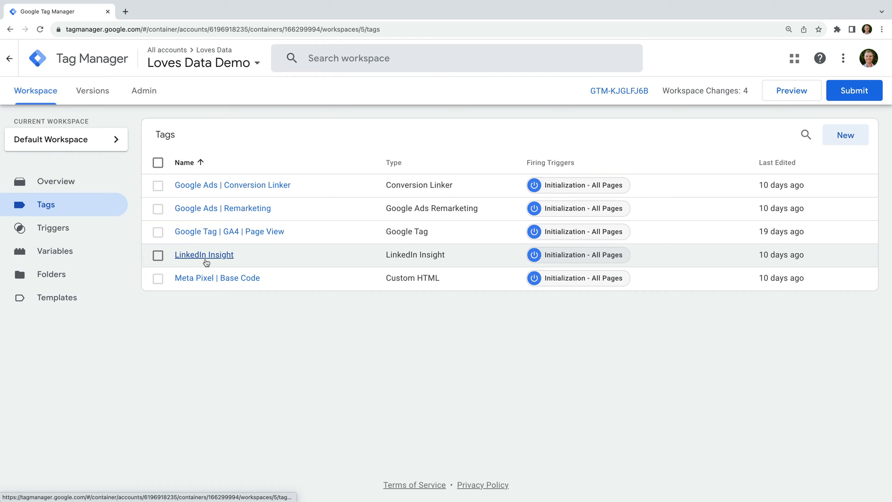
{"action": "mouse_move", "coordinate": [217, 278]}
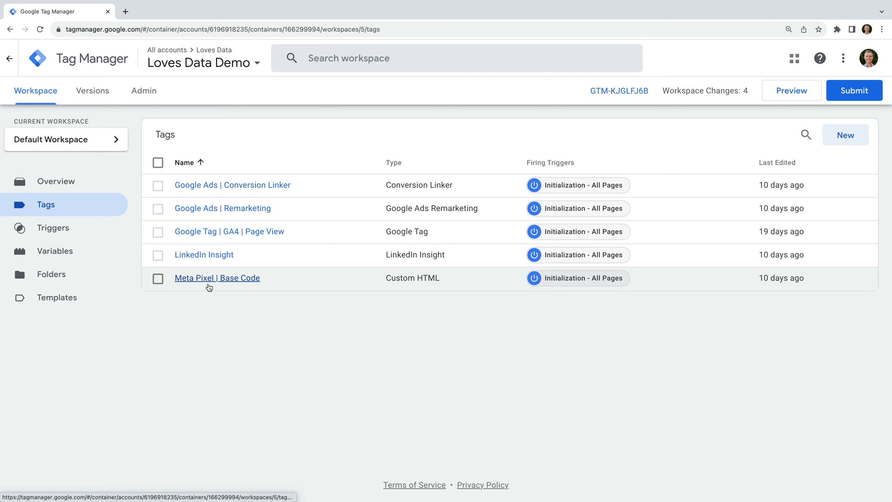
{"action": "mouse_move", "coordinate": [247, 284]}
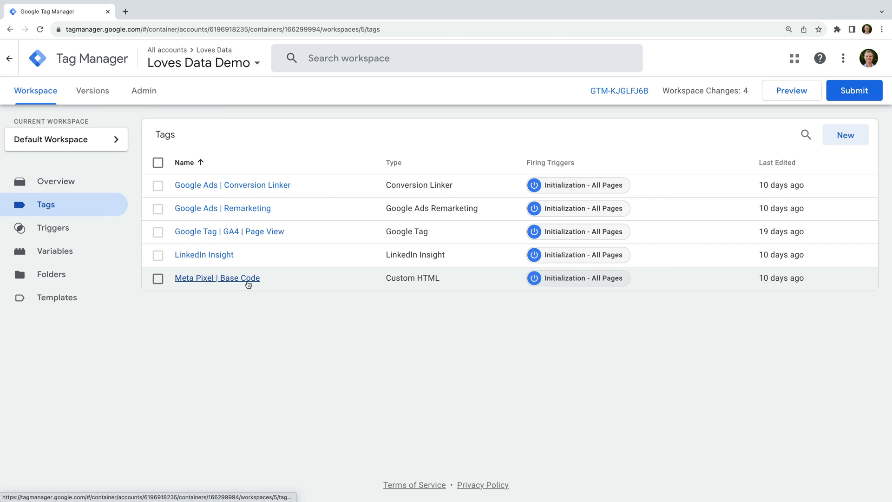
{"action": "mouse_move", "coordinate": [480, 227]}
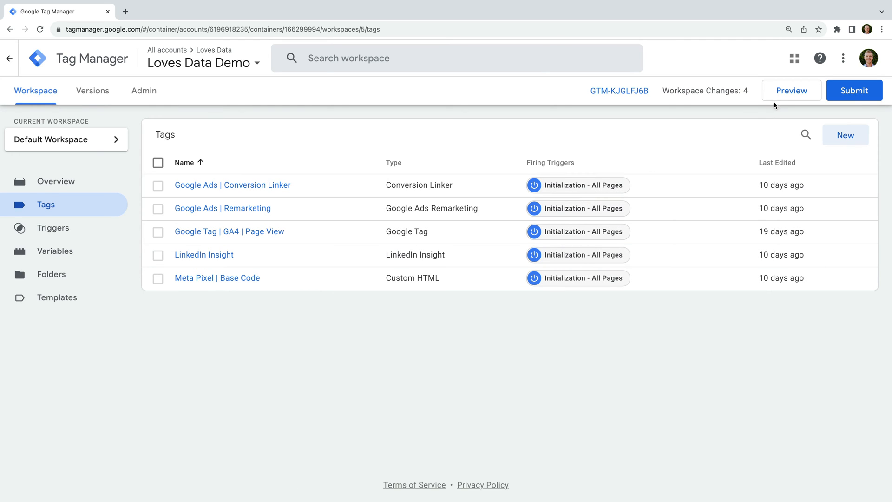
{"action": "left_click", "coordinate": [790, 90]}
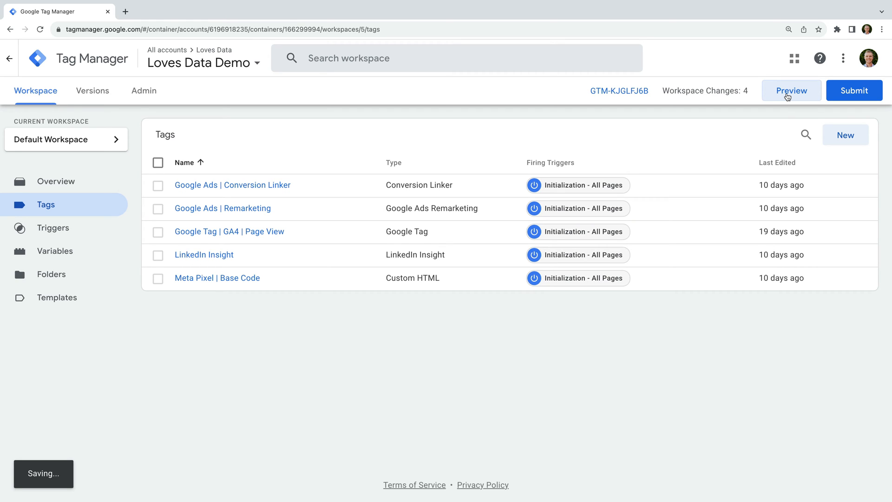
{"action": "left_click", "coordinate": [791, 90]}
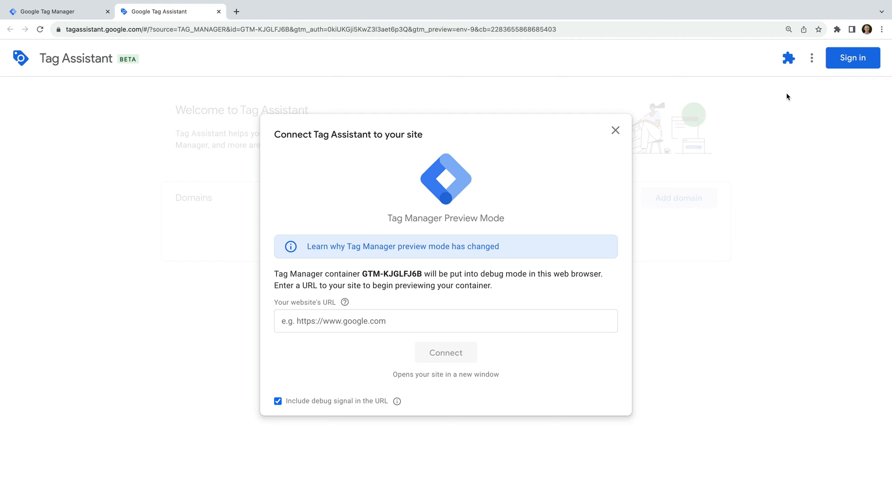
{"action": "left_click", "coordinate": [852, 58]}
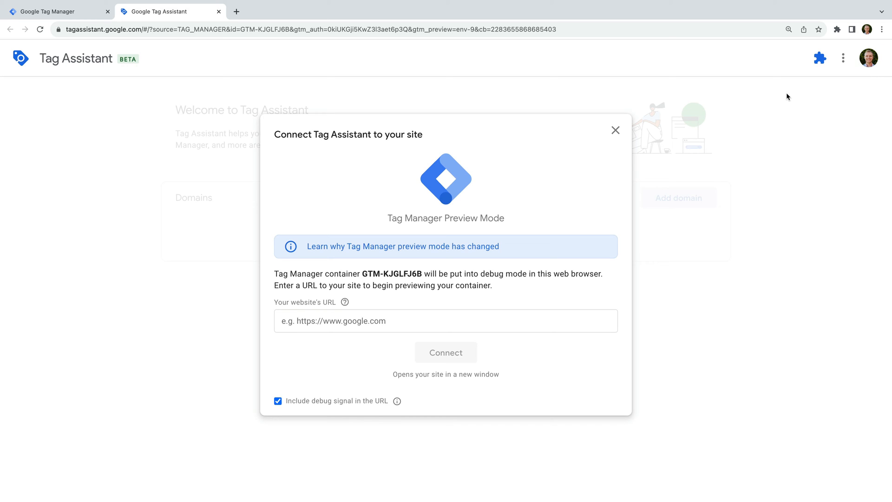
{"action": "mouse_move", "coordinate": [514, 266]}
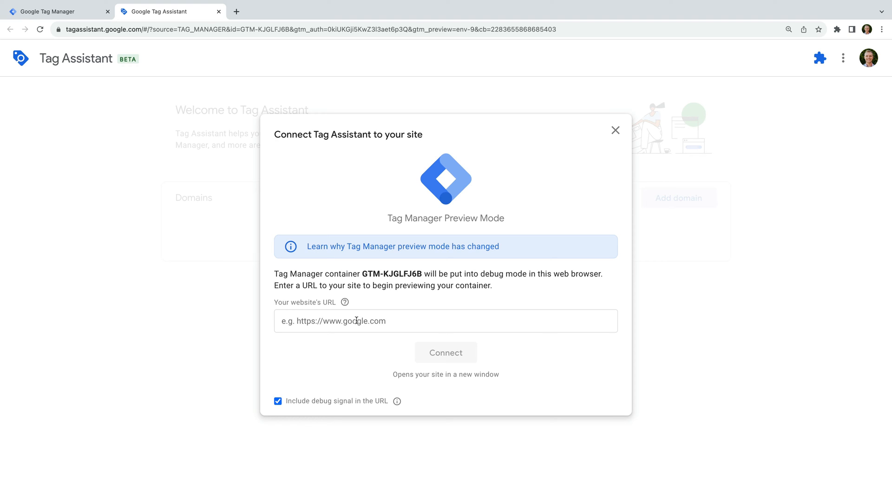
{"action": "type", "text": "https://www.lovesdata-test.com/"}
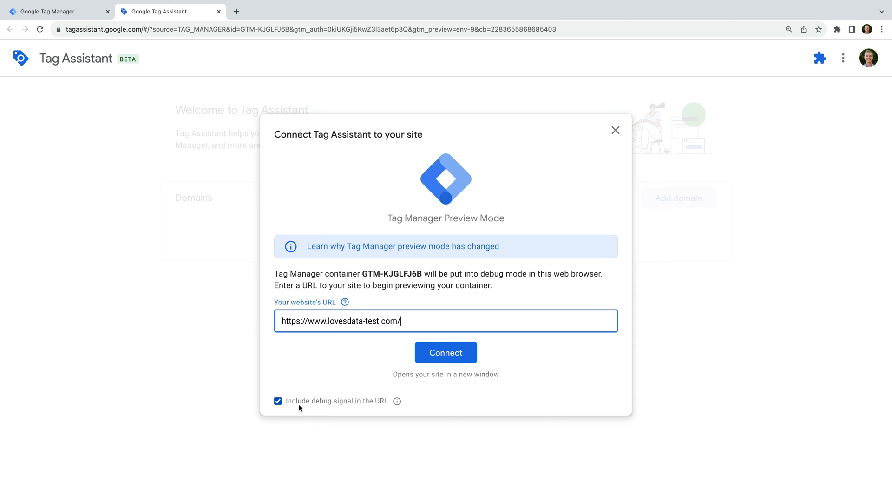
{"action": "mouse_move", "coordinate": [342, 406]}
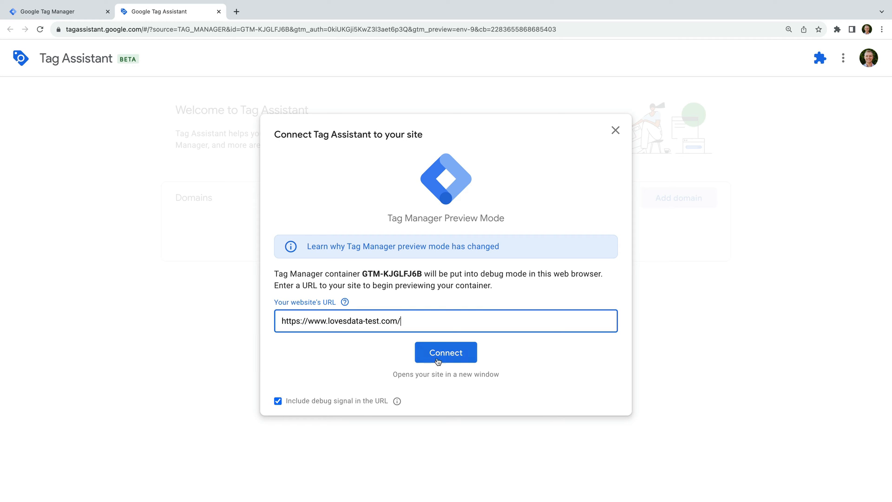
Step: Connect the preview to the demo site and navigate to the Email Newsletter Example page
{"action": "left_click", "coordinate": [445, 352]}
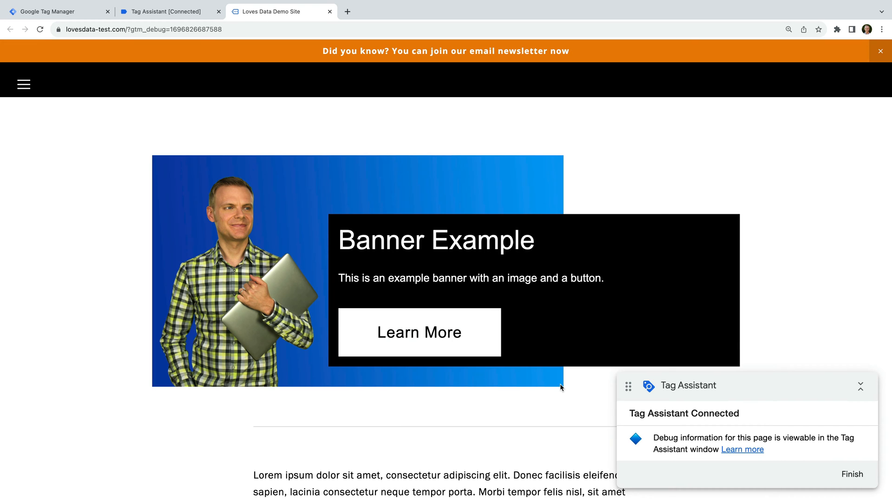
{"action": "mouse_move", "coordinate": [723, 423]}
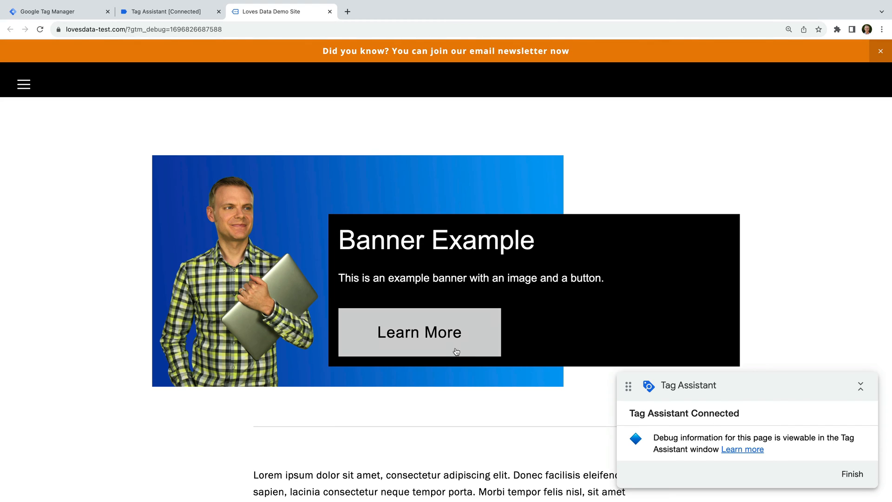
{"action": "left_click", "coordinate": [419, 331]}
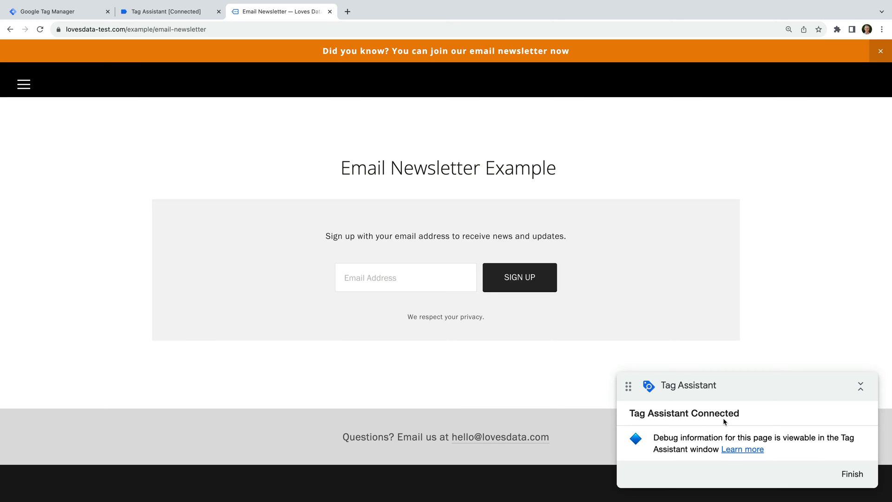
{"action": "mouse_move", "coordinate": [200, 85]}
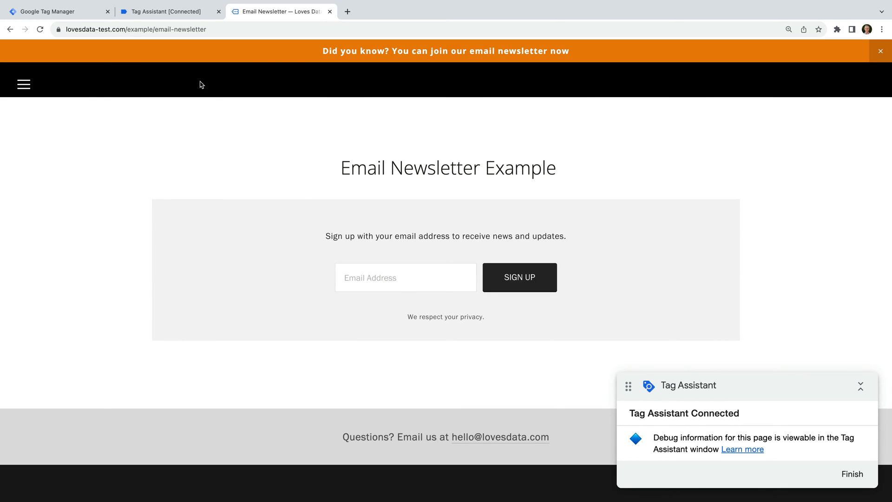
Step: Return to the Tag Assistant window, dismiss the connection confirmation and review both pages' event groups
{"action": "left_click", "coordinate": [165, 11]}
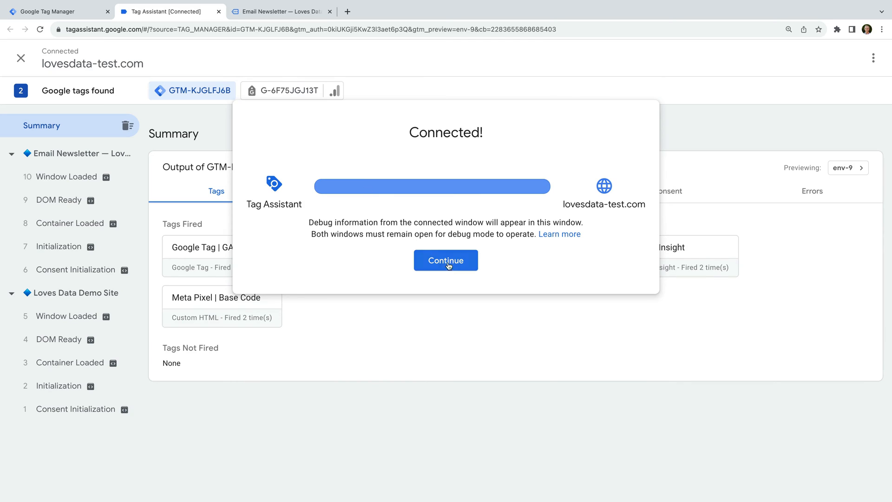
{"action": "left_click", "coordinate": [446, 260]}
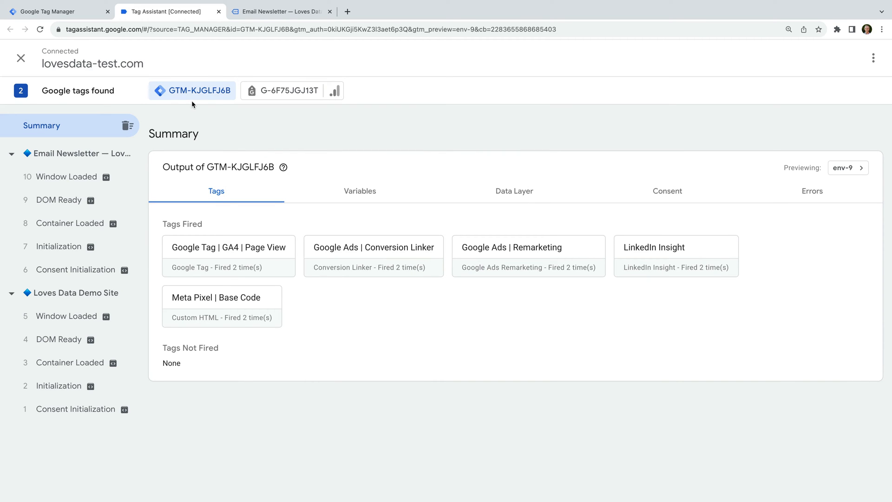
{"action": "mouse_move", "coordinate": [291, 90]}
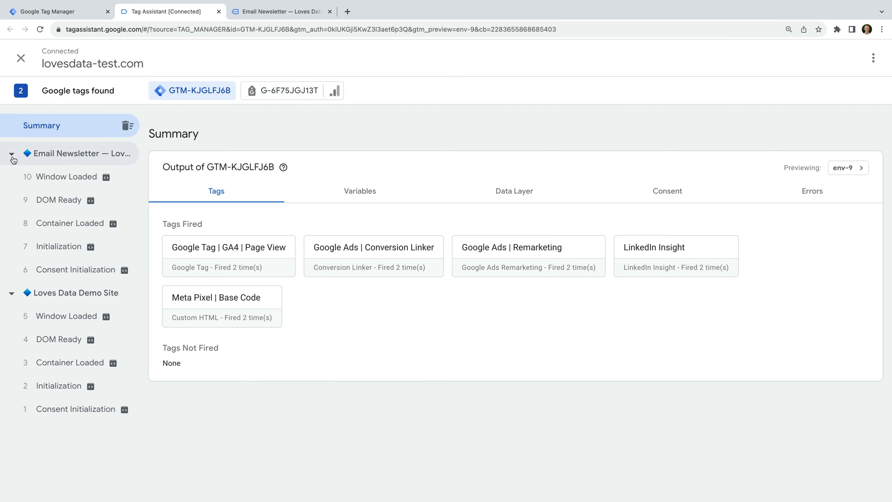
{"action": "left_click", "coordinate": [11, 154]}
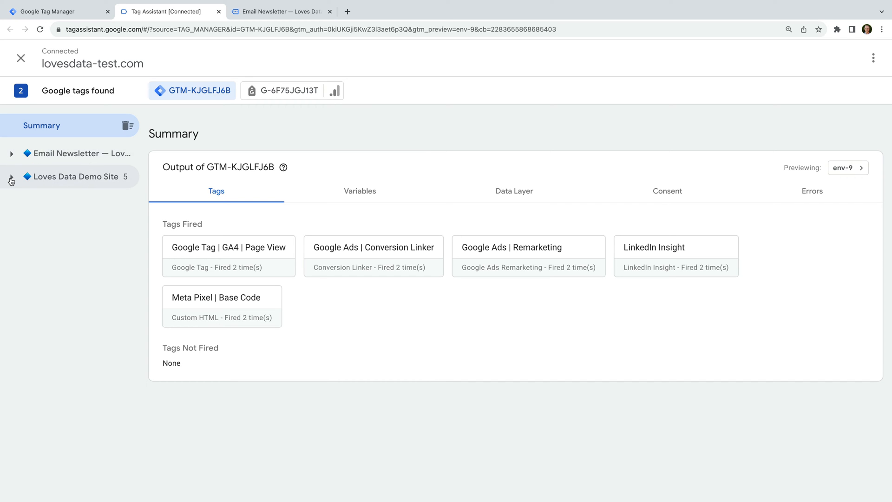
{"action": "left_click", "coordinate": [11, 153]}
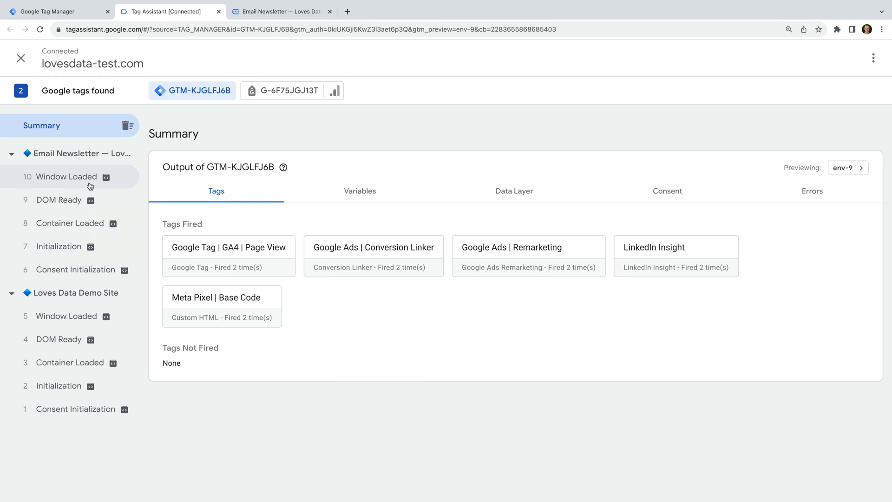
{"action": "mouse_move", "coordinate": [84, 316]}
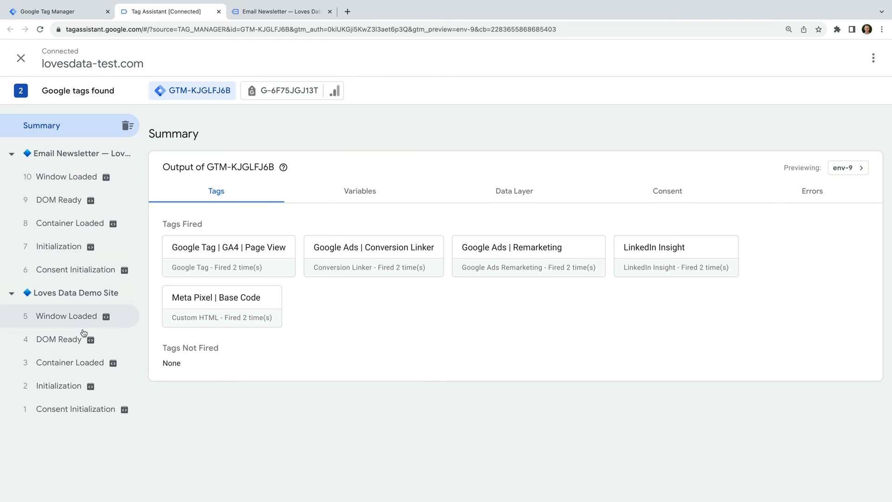
{"action": "mouse_move", "coordinate": [98, 429]}
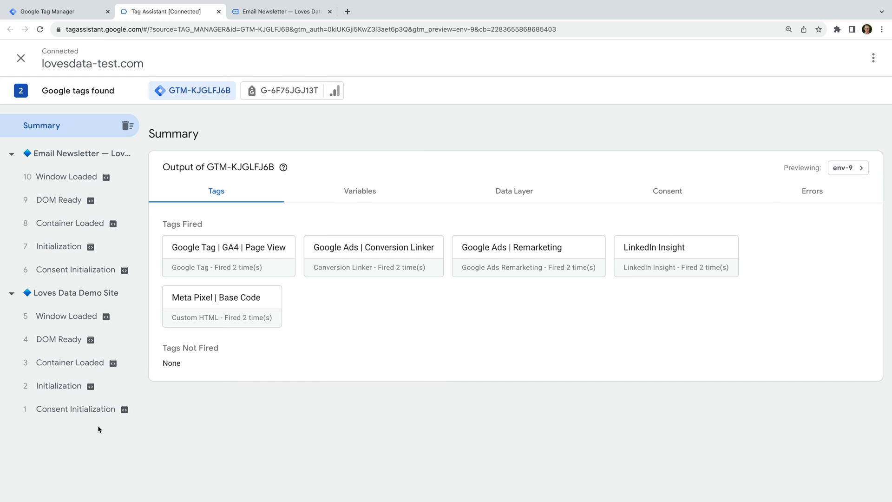
Step: Select the demo site's Initialization event and view the Google Tag | GA4 | Page View tag details
{"action": "left_click", "coordinate": [59, 385]}
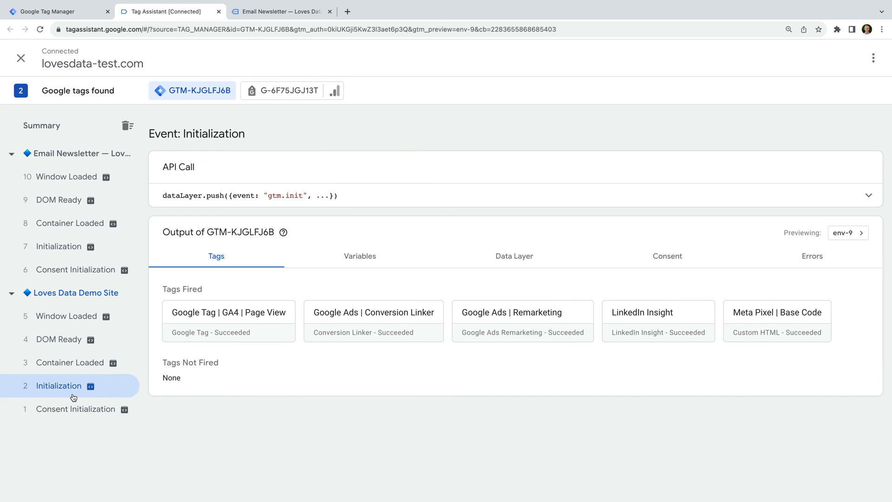
{"action": "mouse_move", "coordinate": [262, 344]}
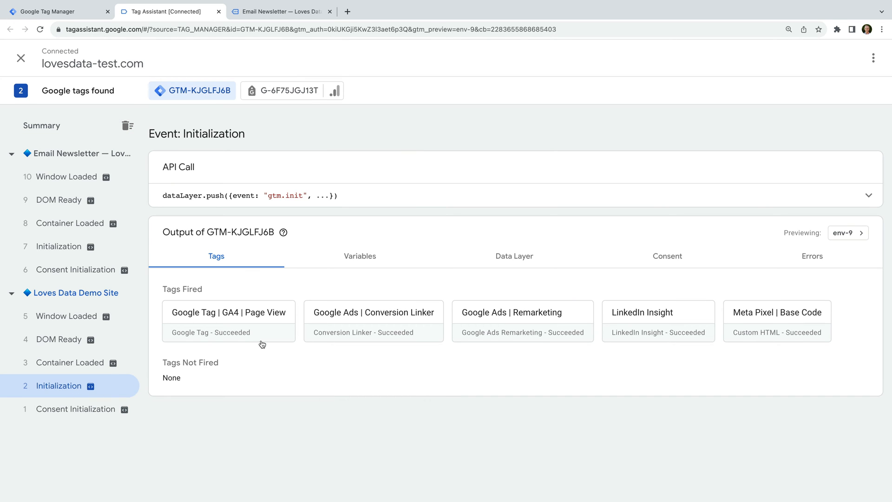
{"action": "mouse_move", "coordinate": [479, 342]}
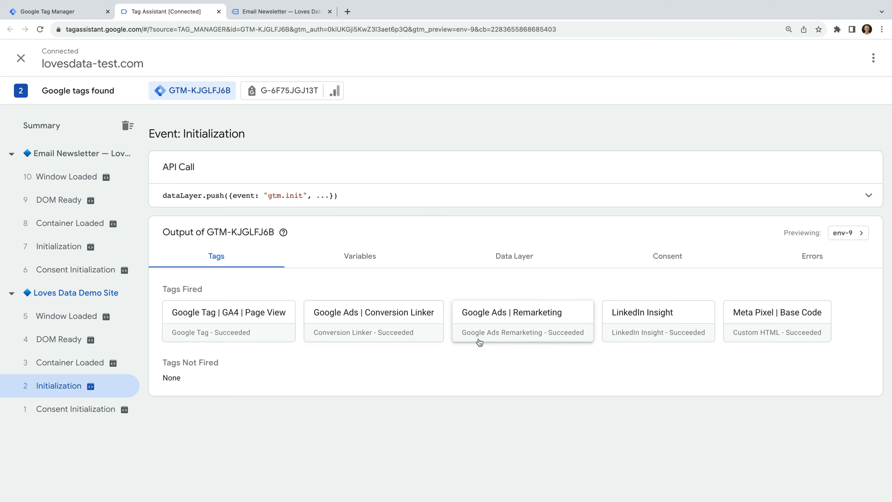
{"action": "mouse_move", "coordinate": [502, 344]}
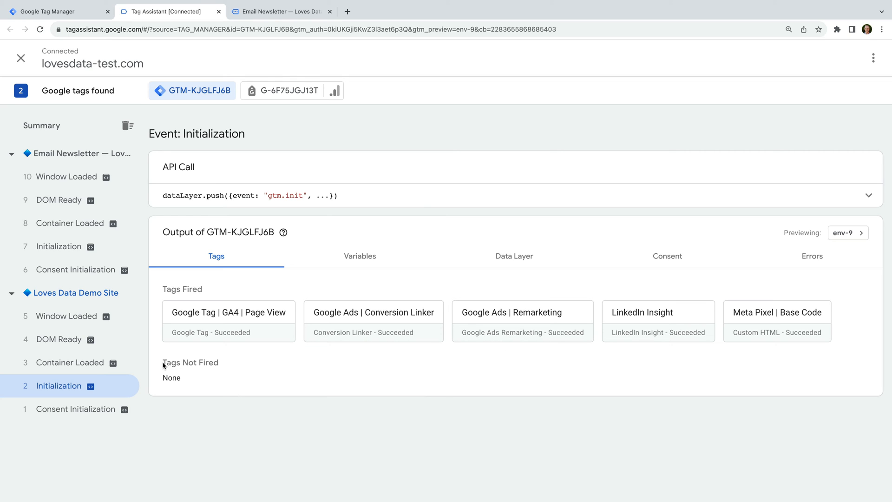
{"action": "double_click", "coordinate": [190, 363]}
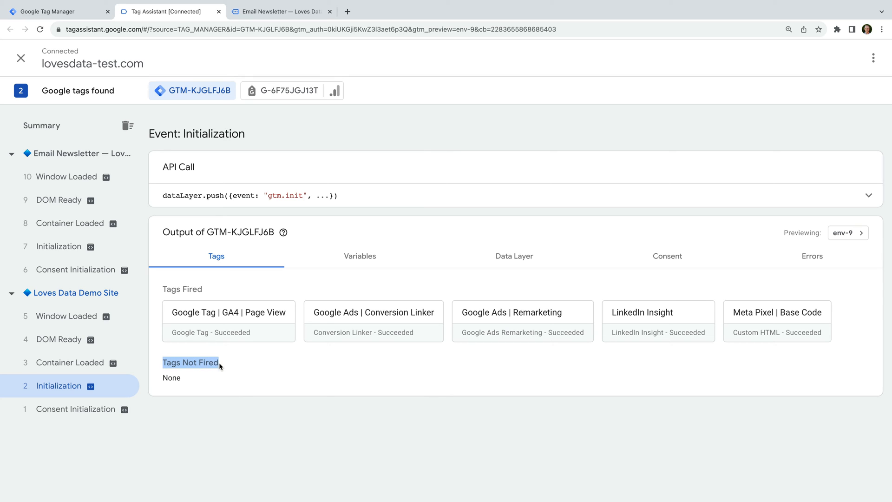
{"action": "mouse_move", "coordinate": [186, 382]}
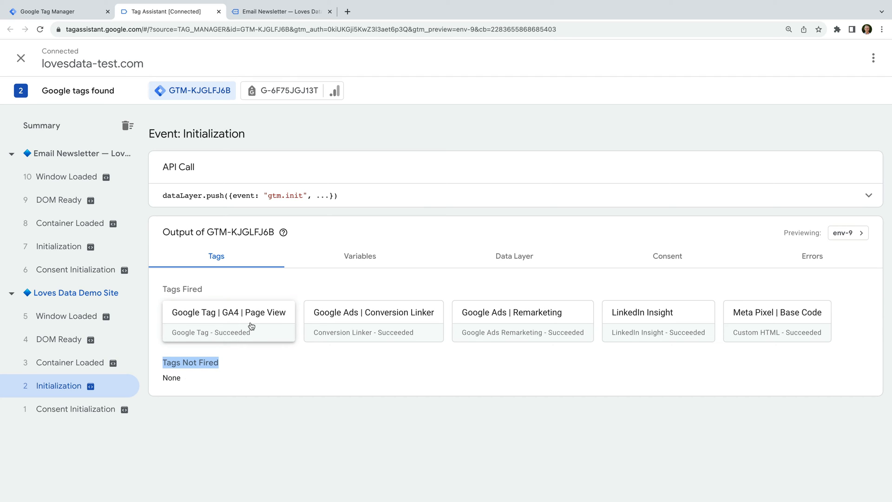
{"action": "left_click", "coordinate": [228, 312]}
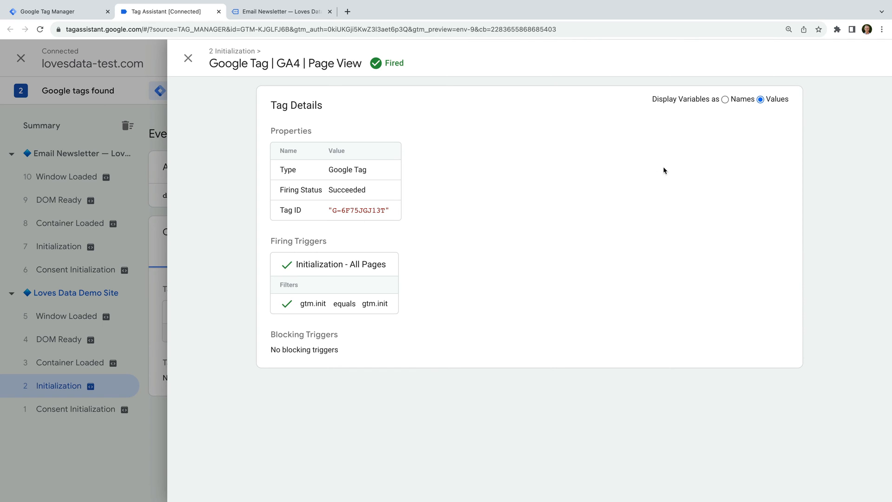
{"action": "mouse_move", "coordinate": [738, 123]}
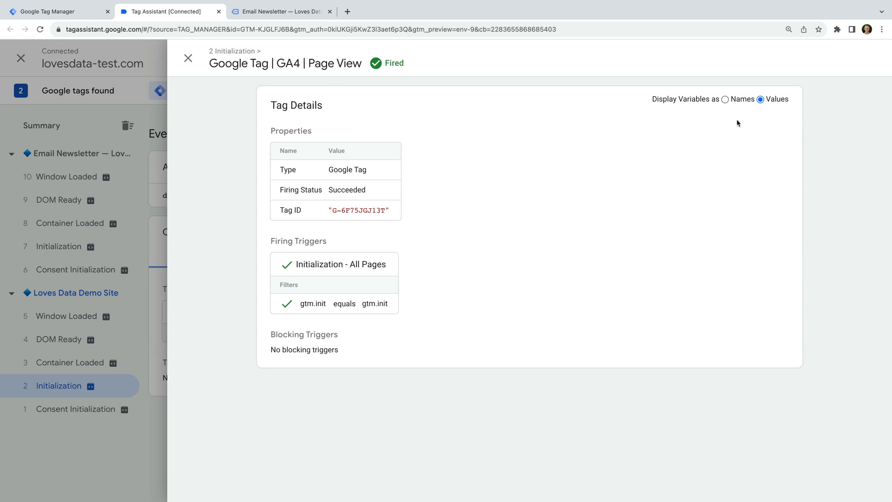
{"action": "mouse_move", "coordinate": [730, 112]}
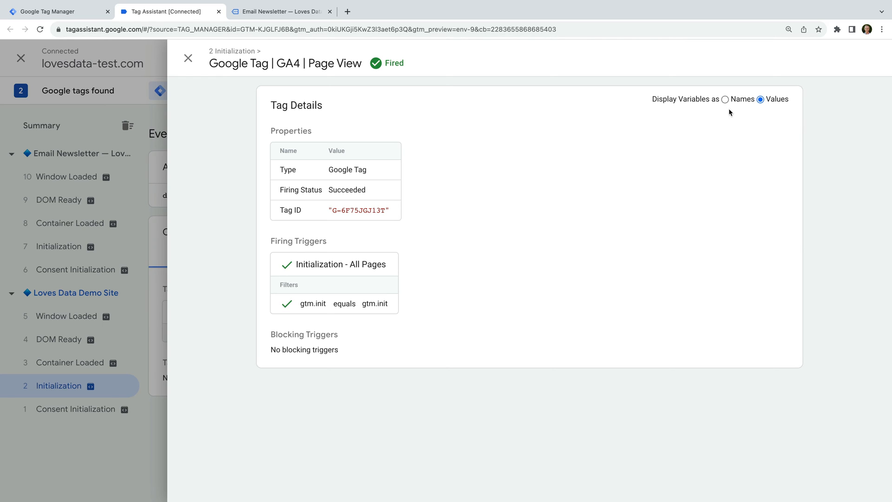
Step: Toggle variables between names and values and review the tag's Blocking Triggers section
{"action": "left_click", "coordinate": [725, 99]}
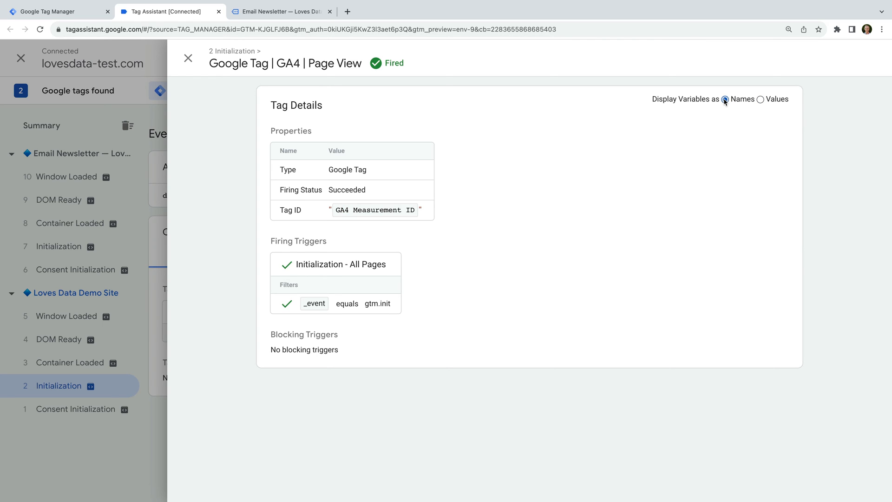
{"action": "left_click", "coordinate": [726, 100]}
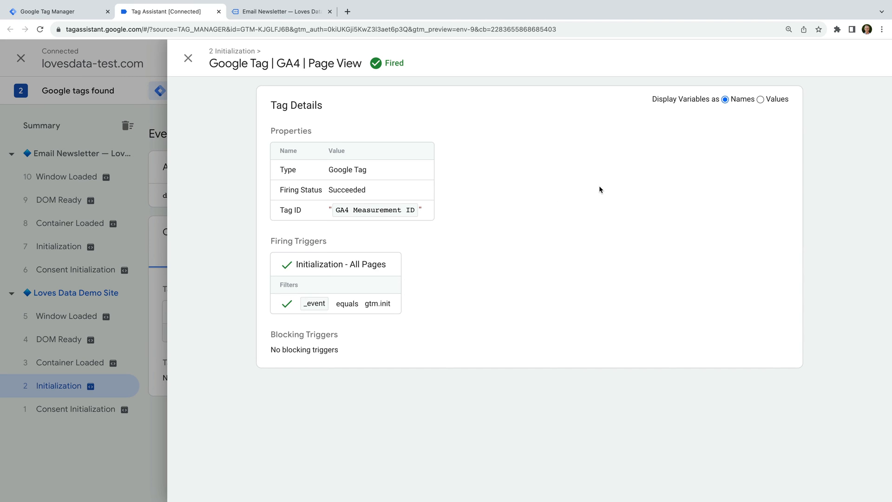
{"action": "left_click", "coordinate": [761, 99]}
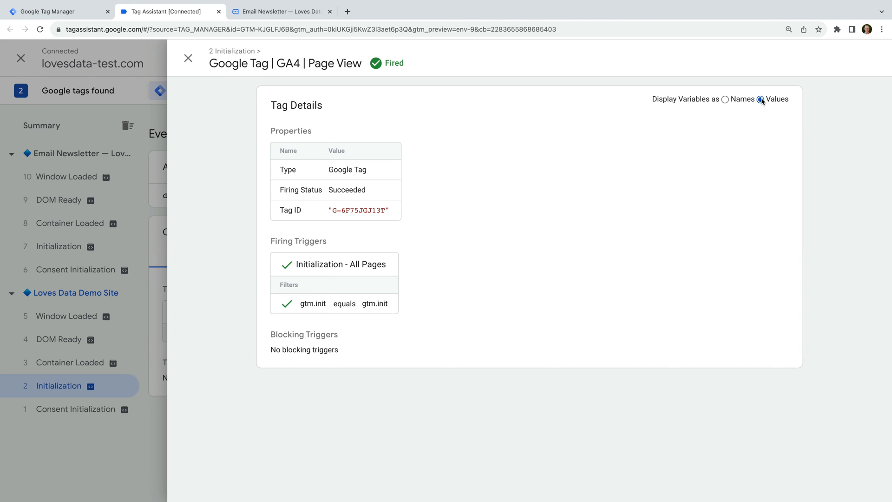
{"action": "left_click", "coordinate": [761, 99]}
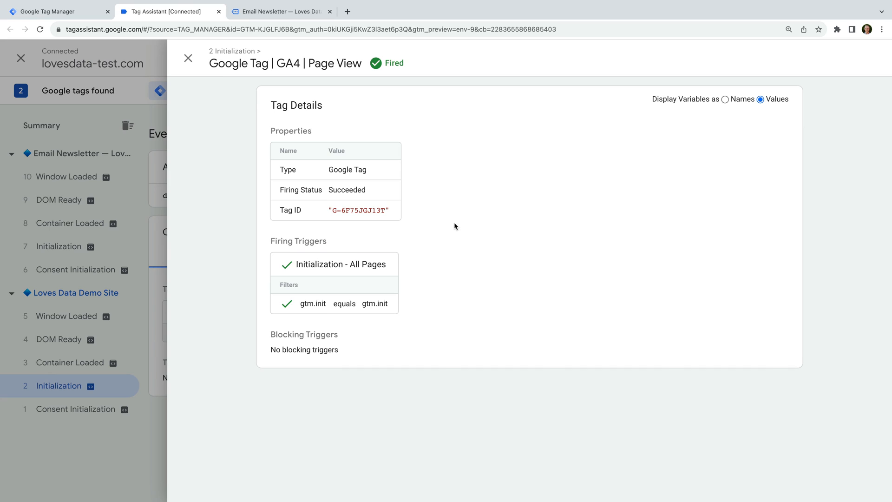
{"action": "mouse_move", "coordinate": [304, 276]}
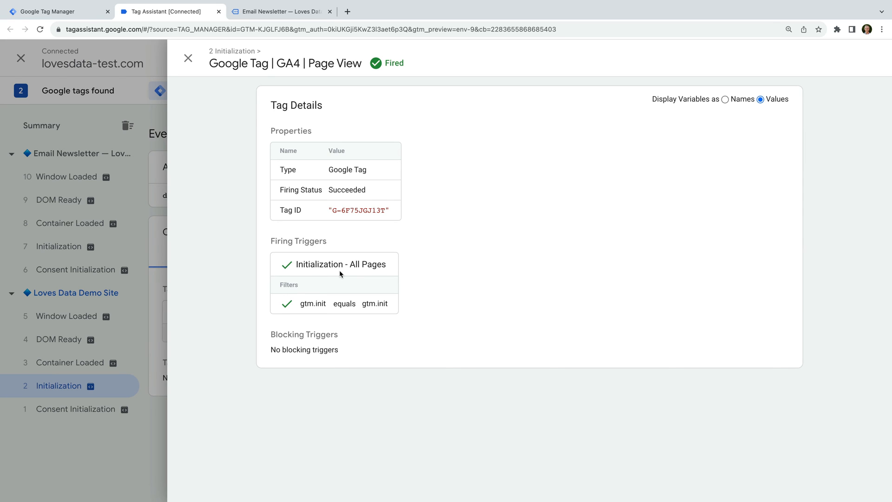
{"action": "mouse_move", "coordinate": [273, 336]}
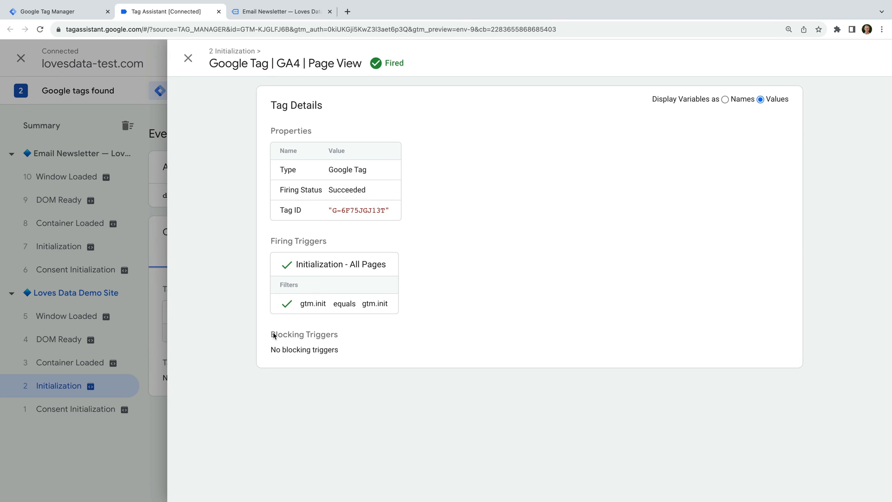
{"action": "double_click", "coordinate": [304, 334]}
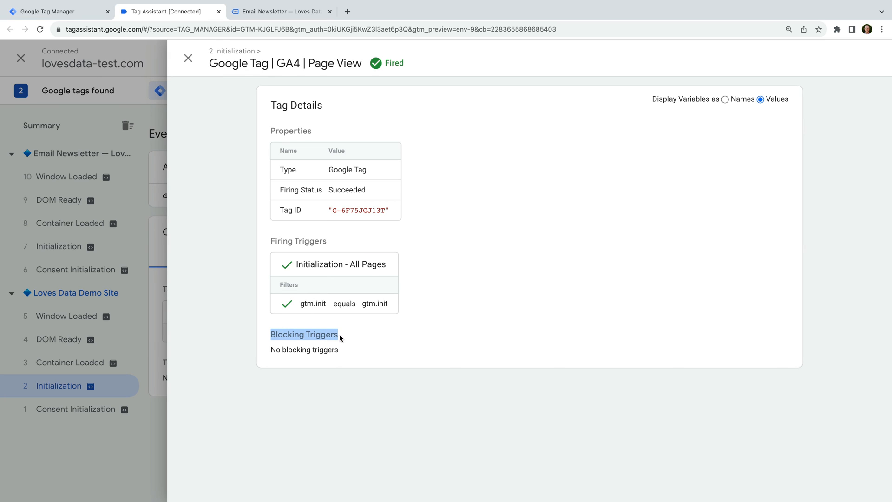
{"action": "mouse_move", "coordinate": [354, 350]}
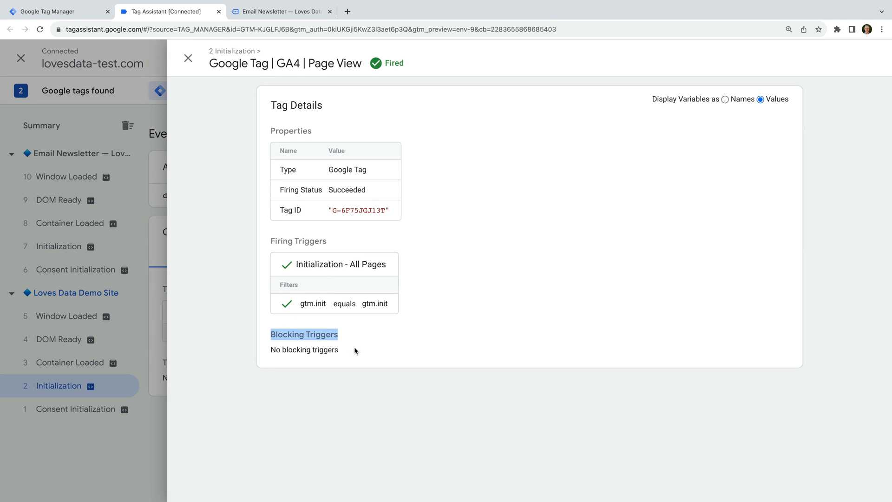
{"action": "mouse_move", "coordinate": [234, 130]}
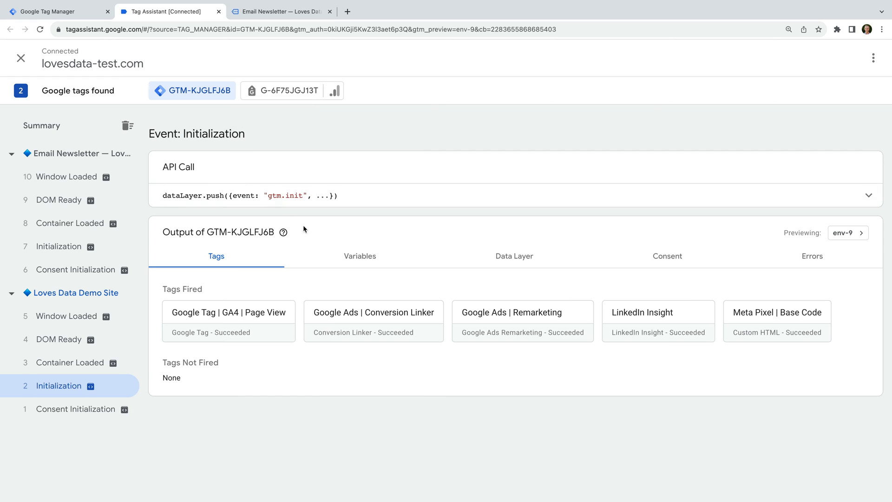
Step: Review the Initialization event's Variables and then its Data Layer values (event gtm.init)
{"action": "left_click", "coordinate": [360, 255]}
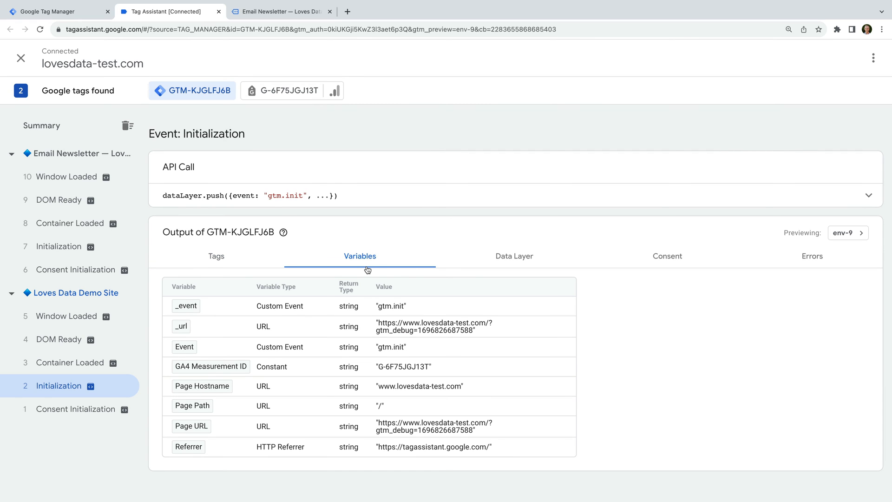
{"action": "mouse_move", "coordinate": [462, 396]}
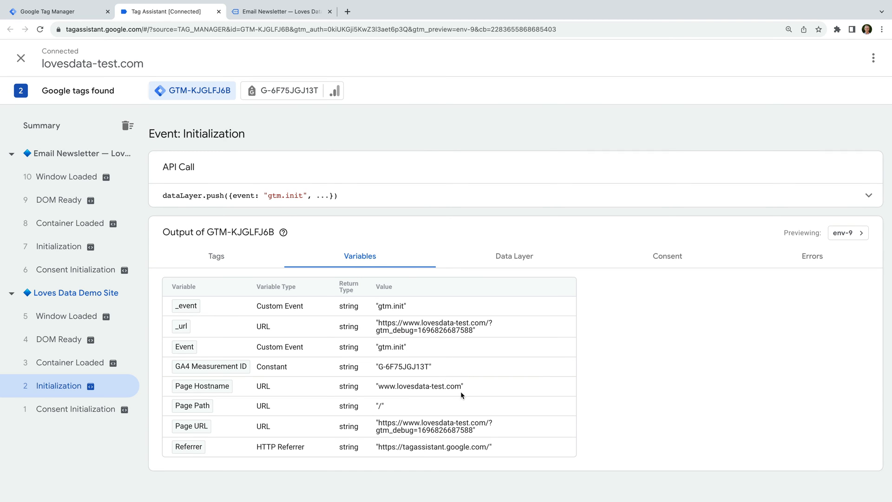
{"action": "mouse_move", "coordinate": [507, 438]}
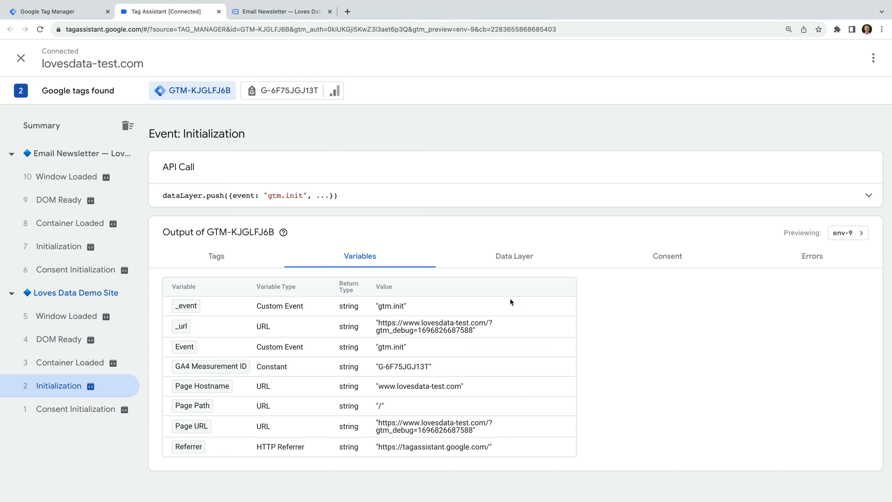
{"action": "left_click", "coordinate": [513, 256]}
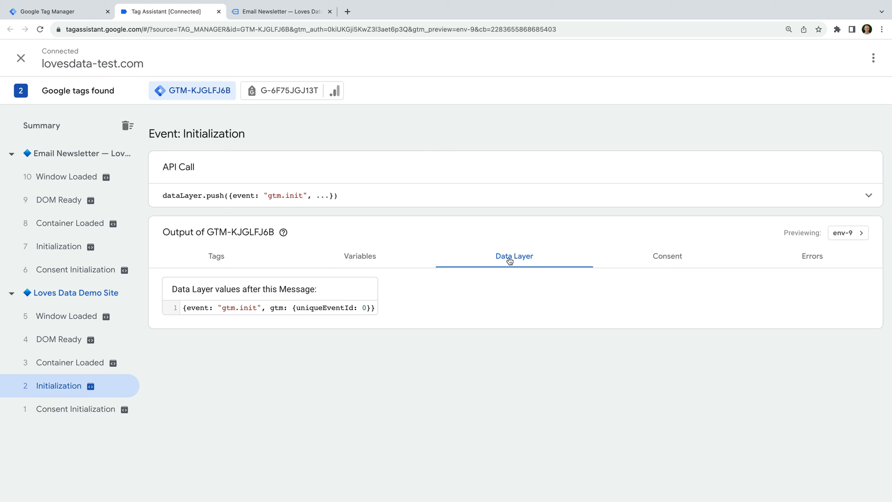
{"action": "mouse_move", "coordinate": [417, 260]}
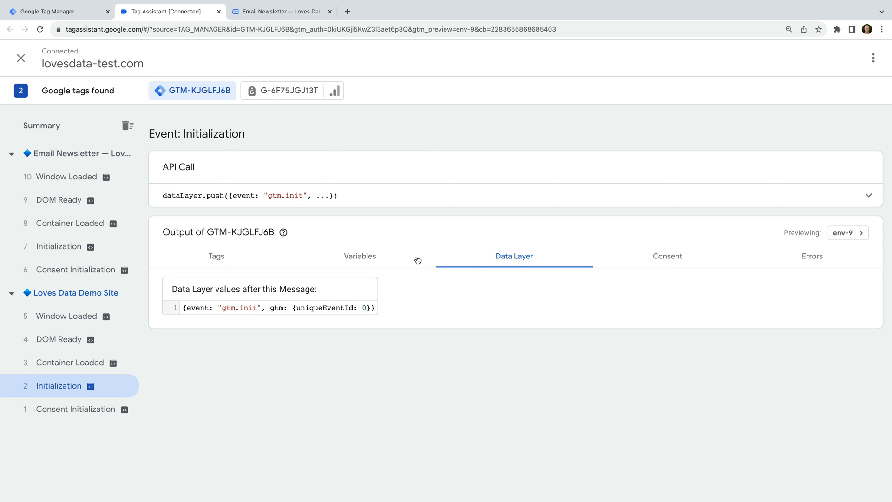
Step: View the G-6F75JGJ13T tag's hits sent and inspect a Page View hit's parameters
{"action": "left_click", "coordinate": [286, 90]}
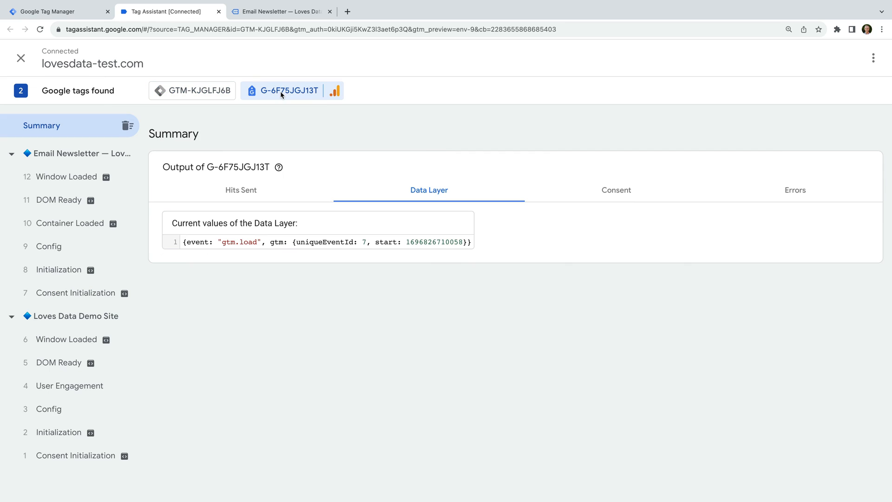
{"action": "left_click", "coordinate": [240, 190]}
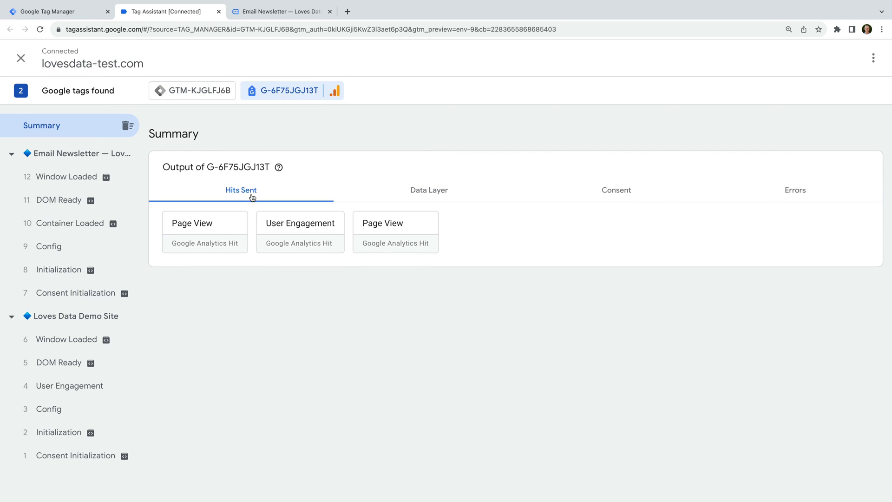
{"action": "mouse_move", "coordinate": [379, 247]}
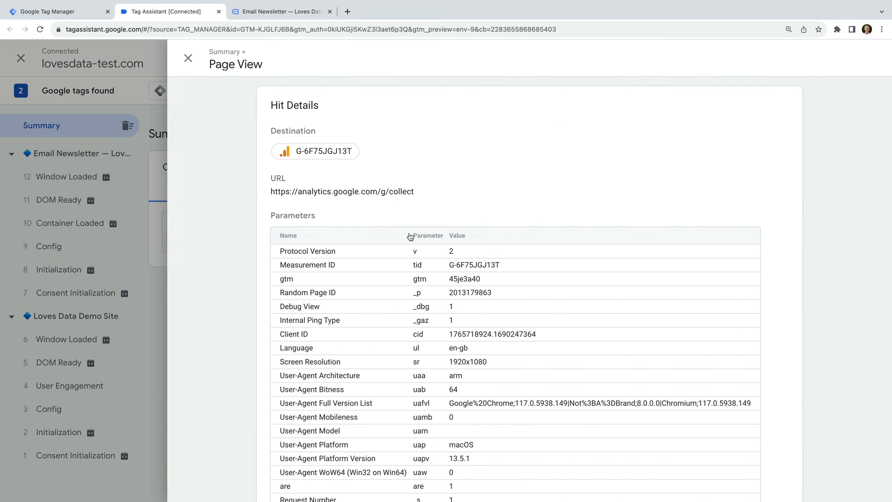
{"action": "mouse_move", "coordinate": [433, 284]}
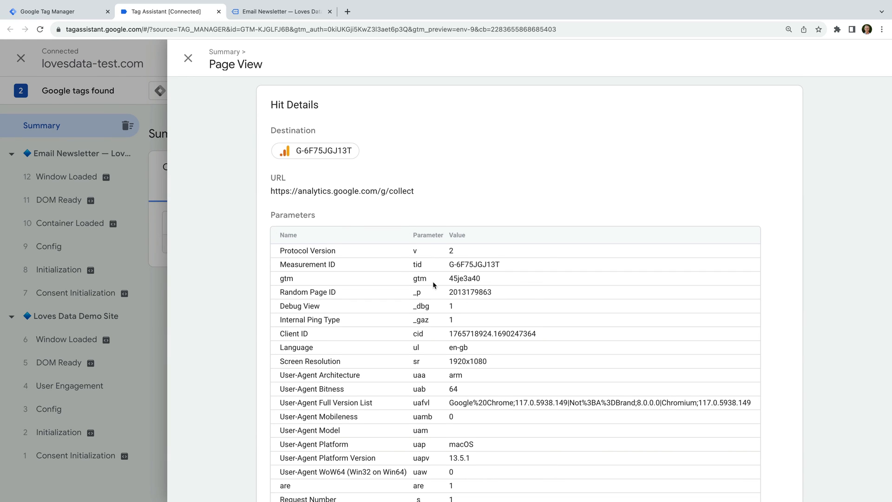
{"action": "scroll", "scroll_direction": "down", "scroll_amount": 3}
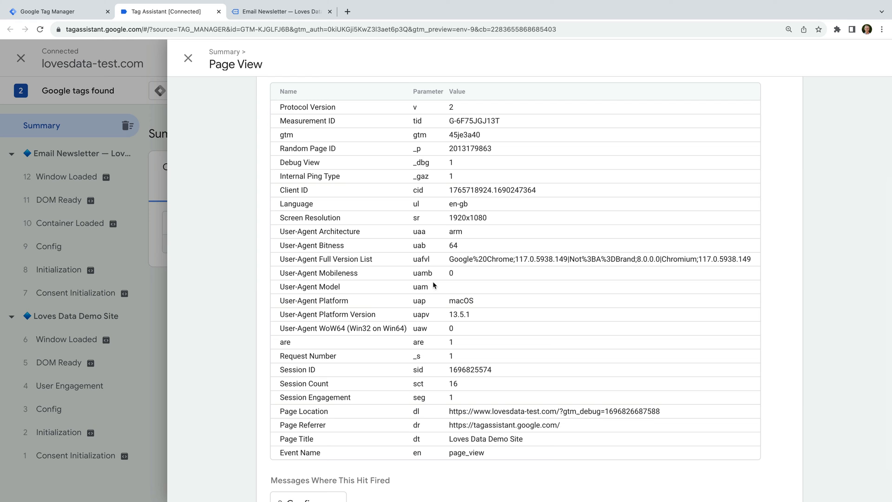
{"action": "left_click", "coordinate": [188, 57]}
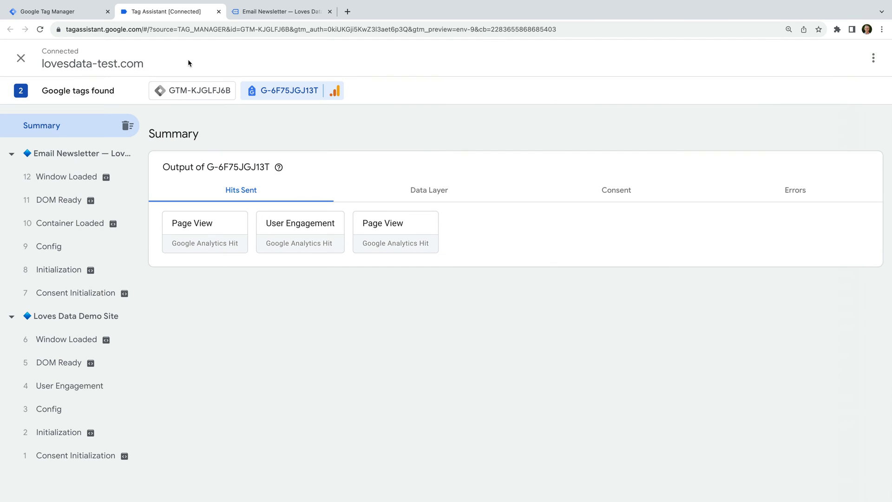
{"action": "mouse_move", "coordinate": [191, 90]}
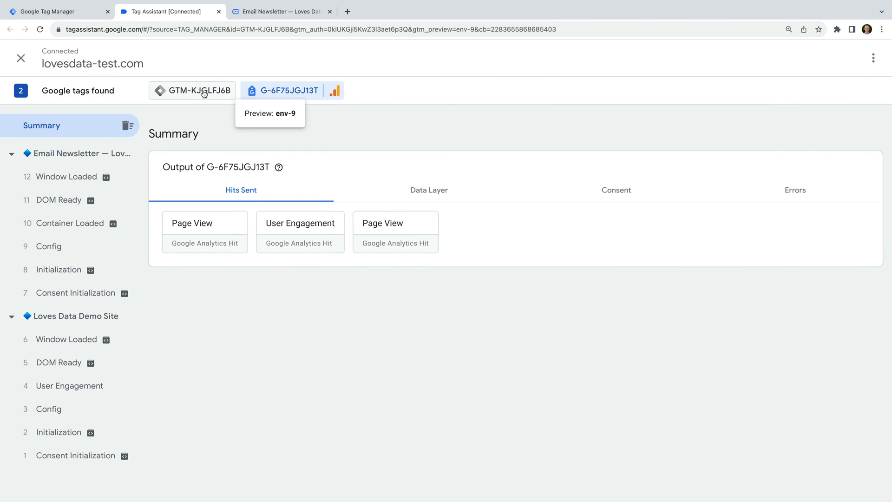
Step: Return to the GTM-KJGLFJ6B container summary showing five tags fired twice
{"action": "left_click", "coordinate": [191, 90]}
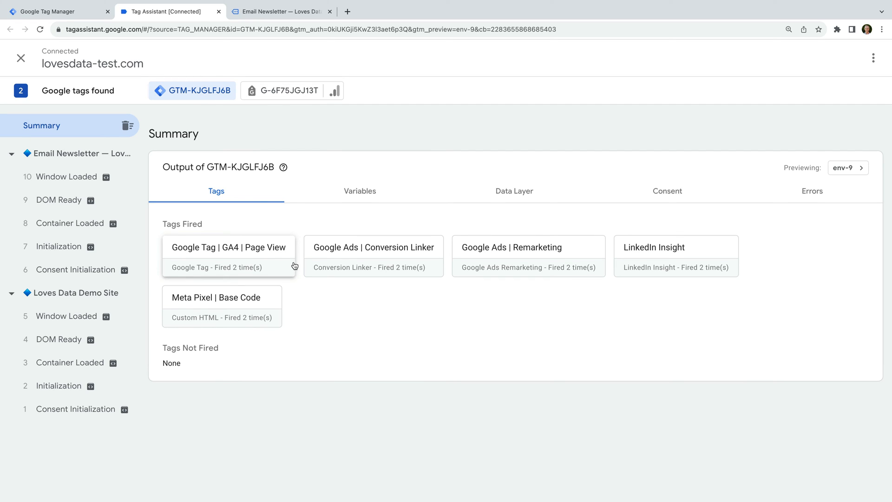
{"action": "mouse_move", "coordinate": [405, 263]}
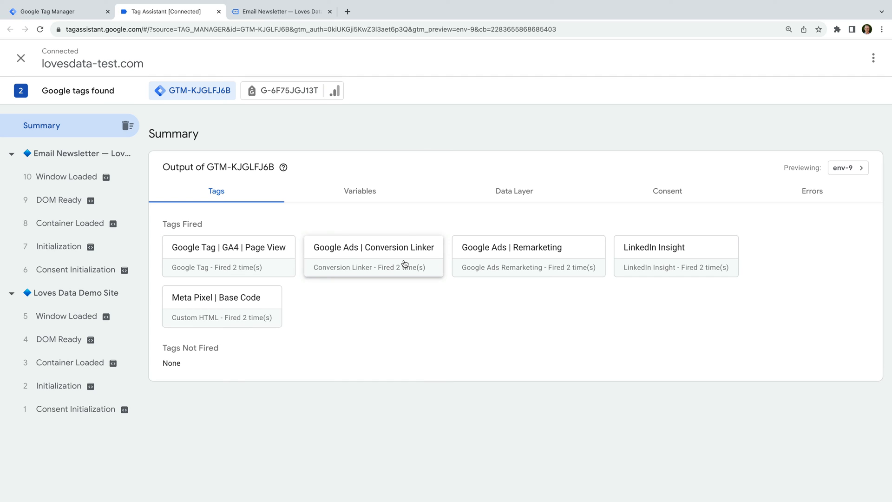
{"action": "mouse_move", "coordinate": [542, 260]}
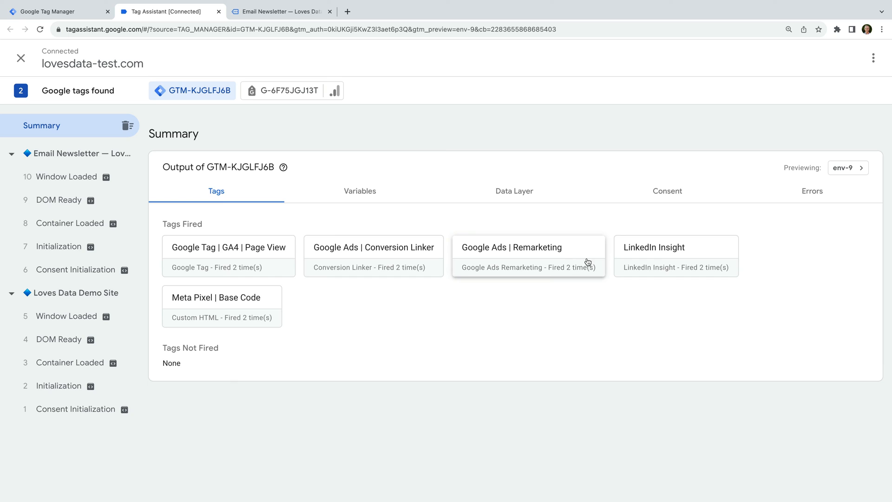
{"action": "mouse_move", "coordinate": [486, 292]}
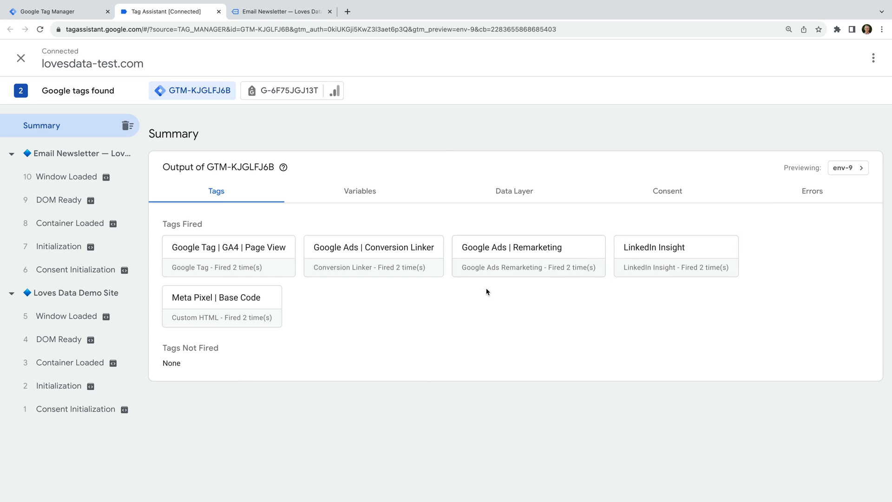
{"action": "mouse_move", "coordinate": [240, 306]}
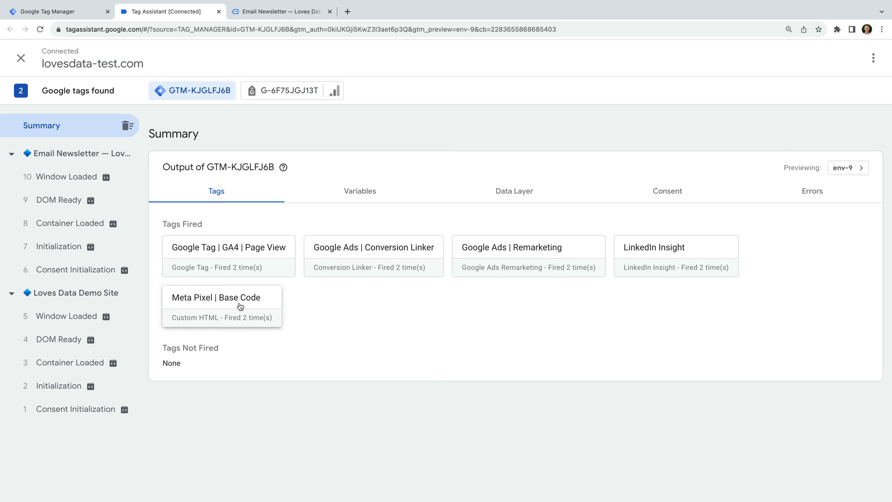